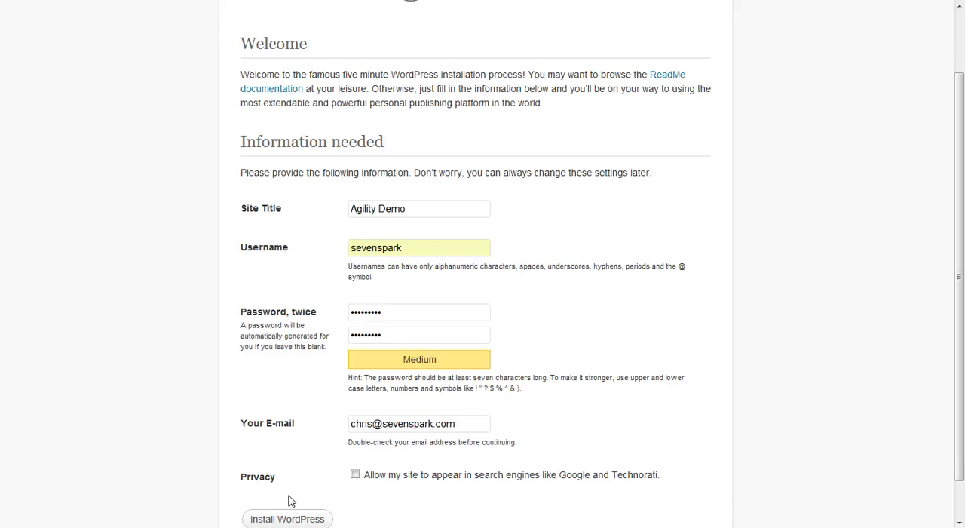
Step: Install WordPress for the Agility Demo site and sign in to its dashboard
{"action": "left_click", "coordinate": [287, 519]}
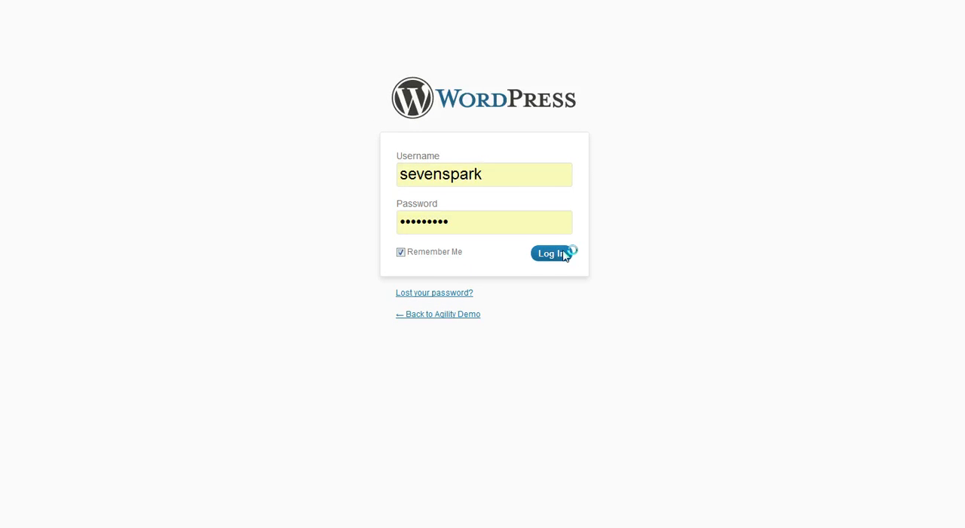
{"action": "left_click", "coordinate": [549, 253]}
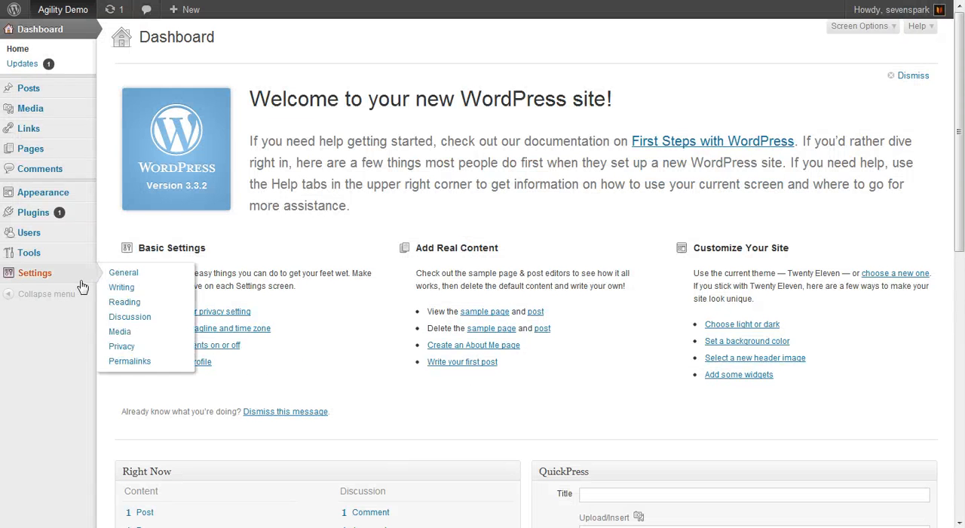
{"action": "mouse_move", "coordinate": [43, 192]}
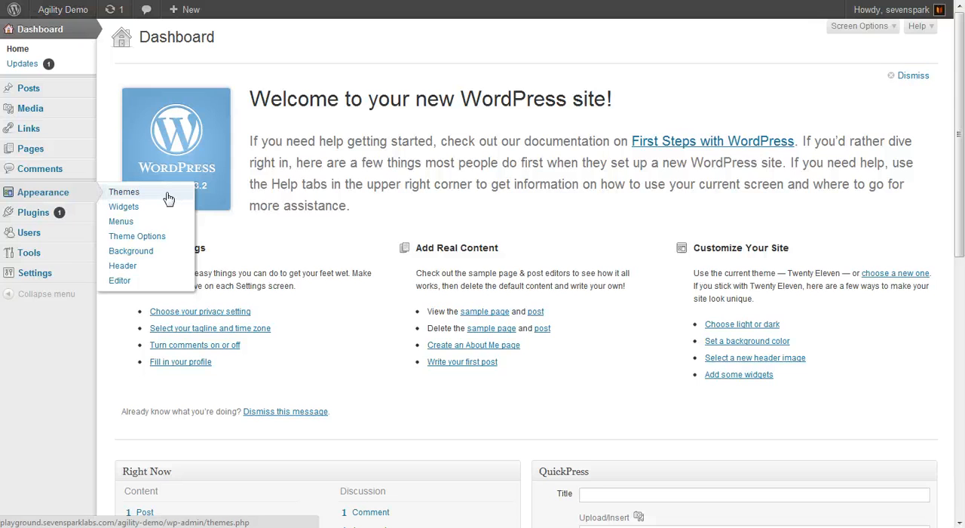
Step: Reach the theme installer's Upload page from Appearance > Themes
{"action": "left_click", "coordinate": [124, 191]}
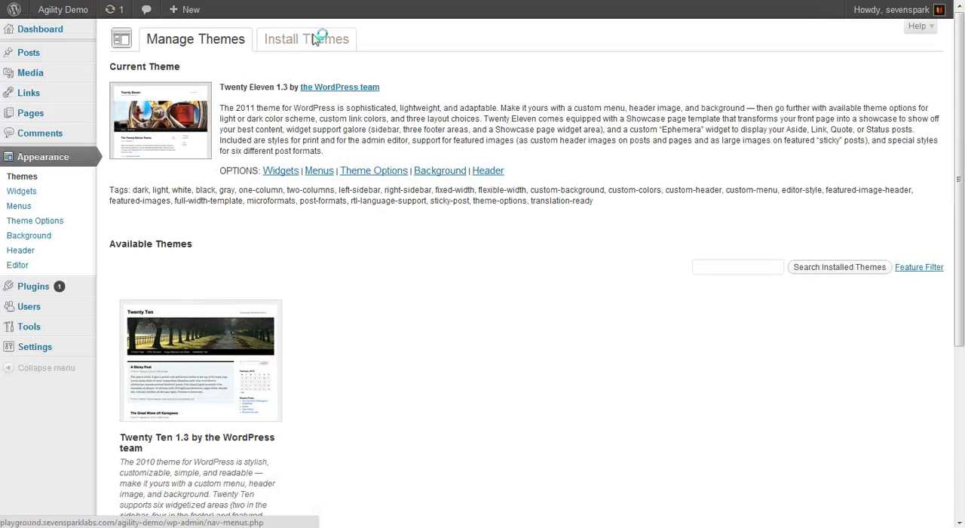
{"action": "left_click", "coordinate": [306, 39]}
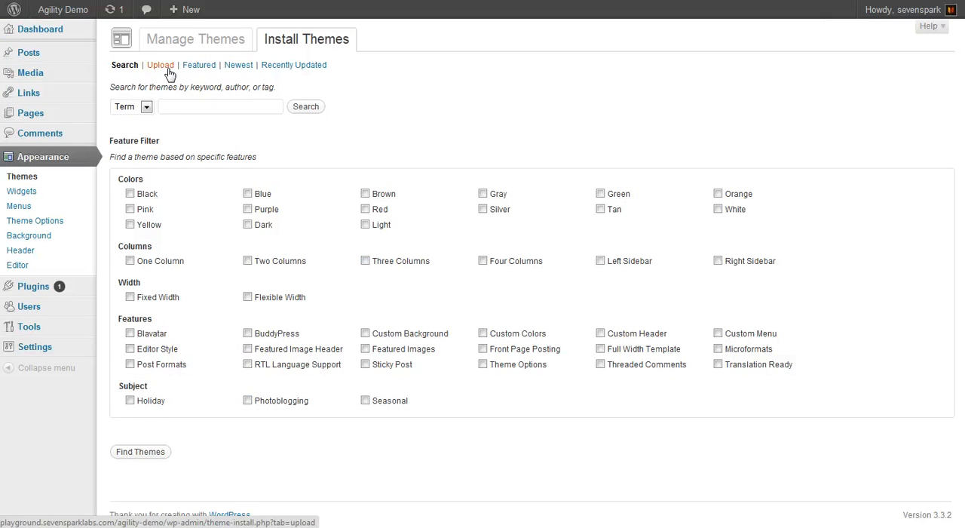
{"action": "left_click", "coordinate": [159, 65]}
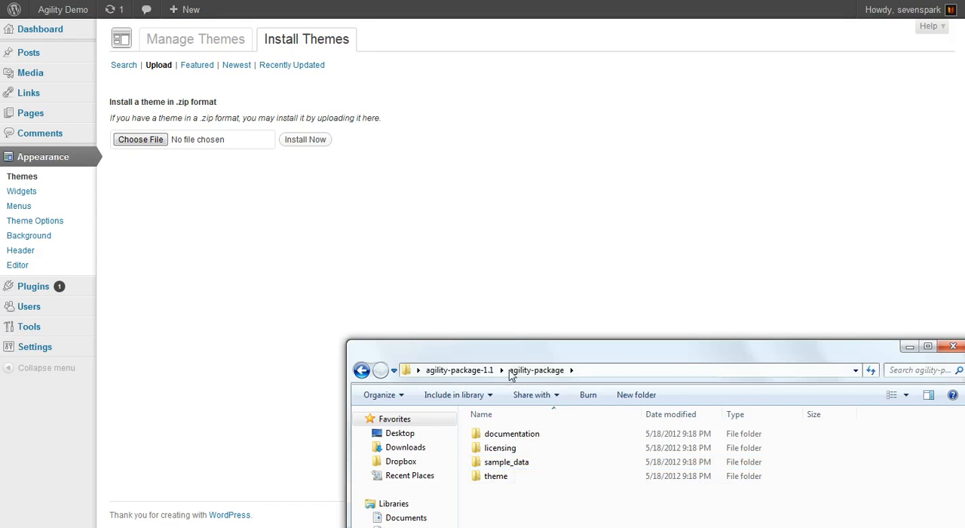
{"action": "mouse_move", "coordinate": [504, 486]}
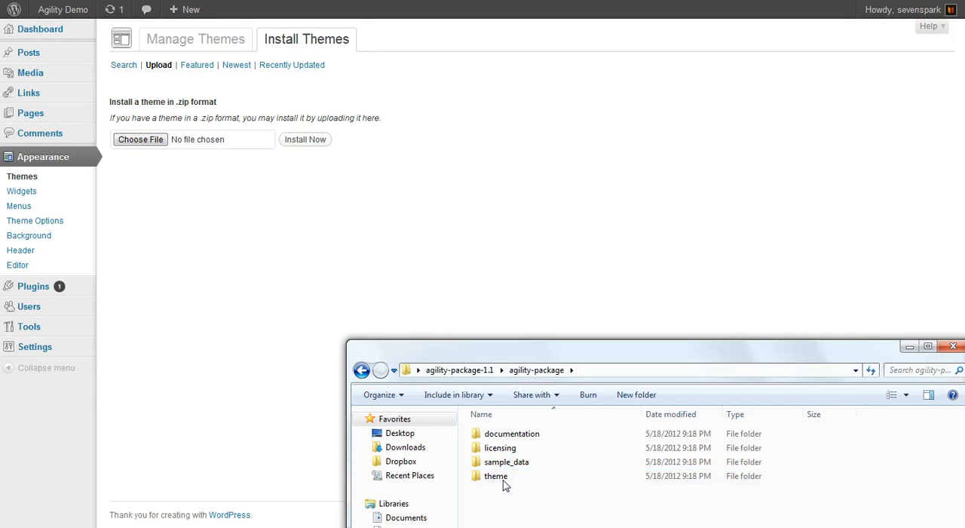
Step: Choose agility.zip from the theme folder and start installing it
{"action": "double_click", "coordinate": [494, 477]}
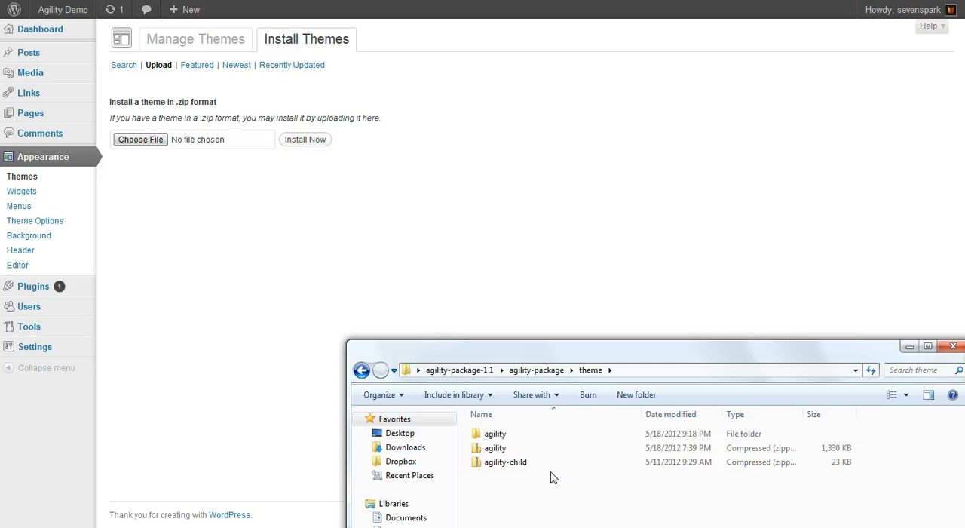
{"action": "mouse_move", "coordinate": [588, 362]}
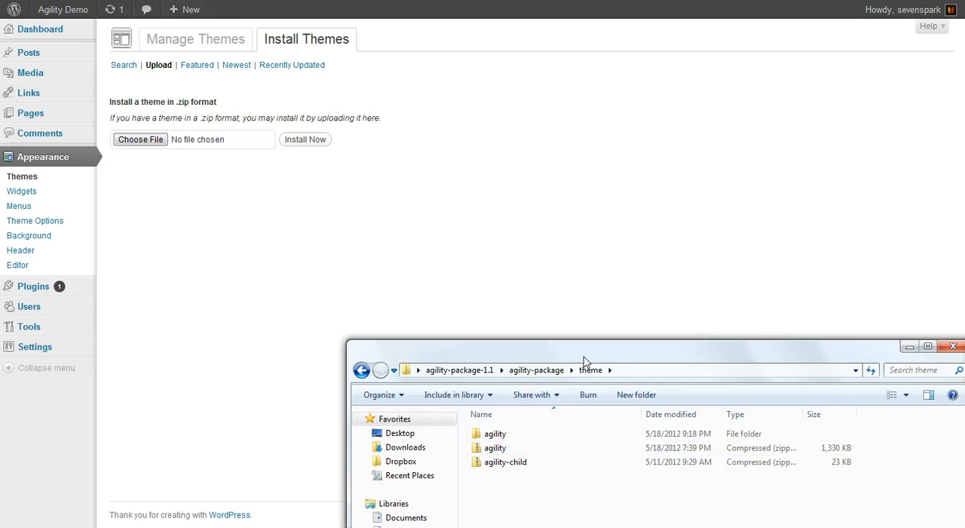
{"action": "left_click", "coordinate": [494, 446]}
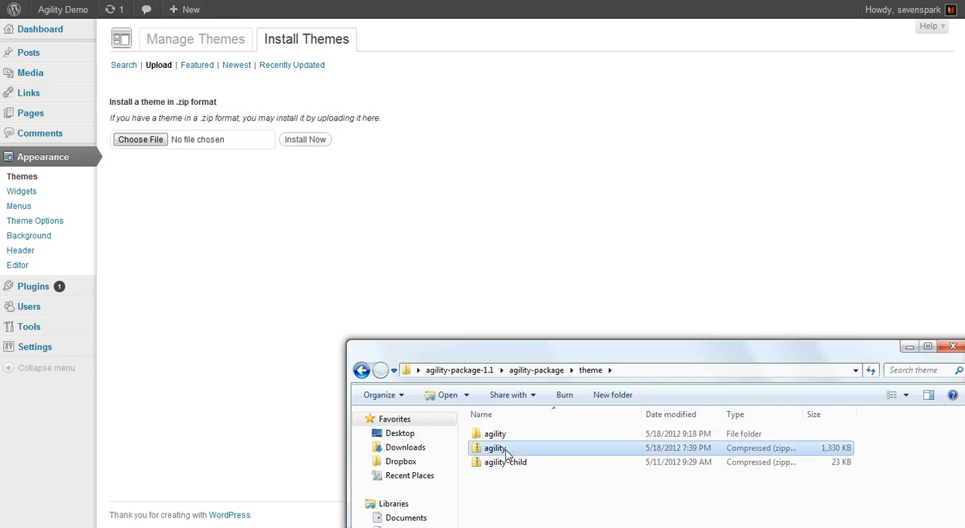
{"action": "double_click", "coordinate": [494, 446]}
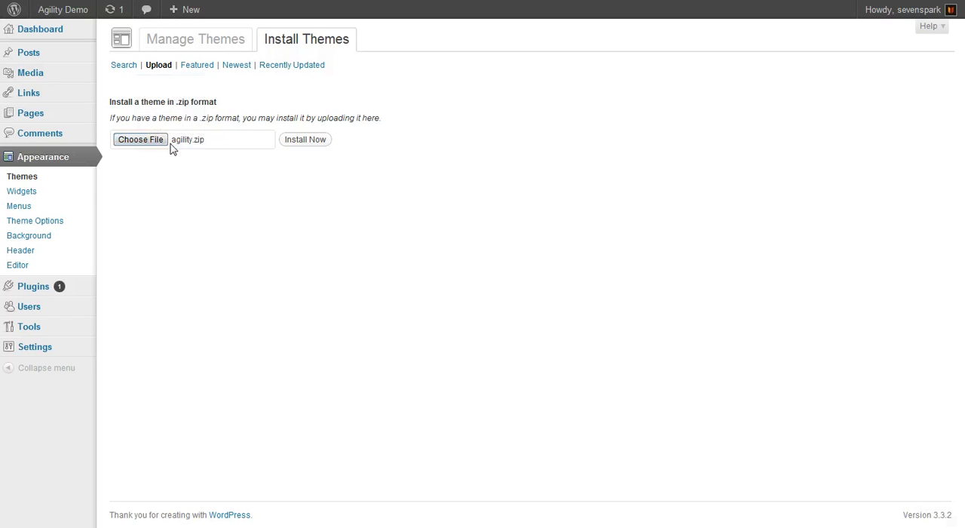
{"action": "mouse_move", "coordinate": [304, 139]}
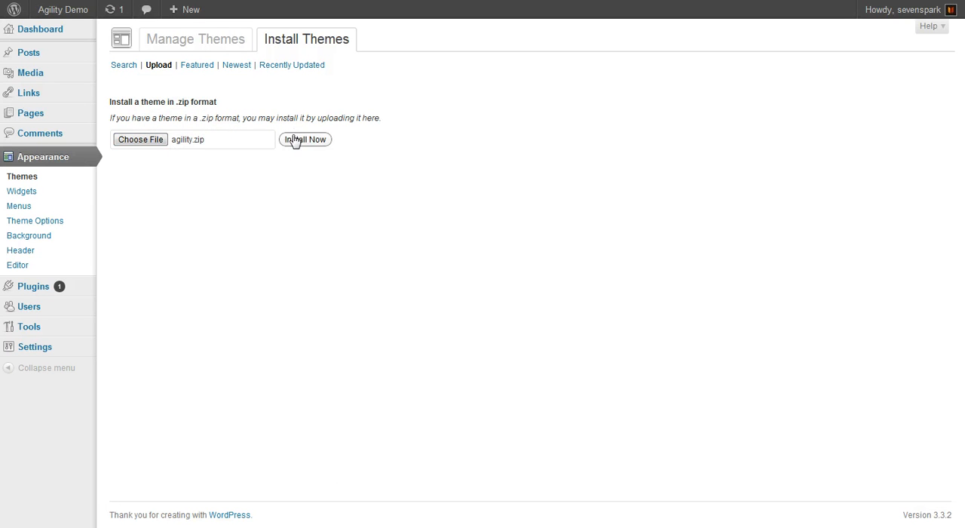
{"action": "left_click", "coordinate": [304, 138]}
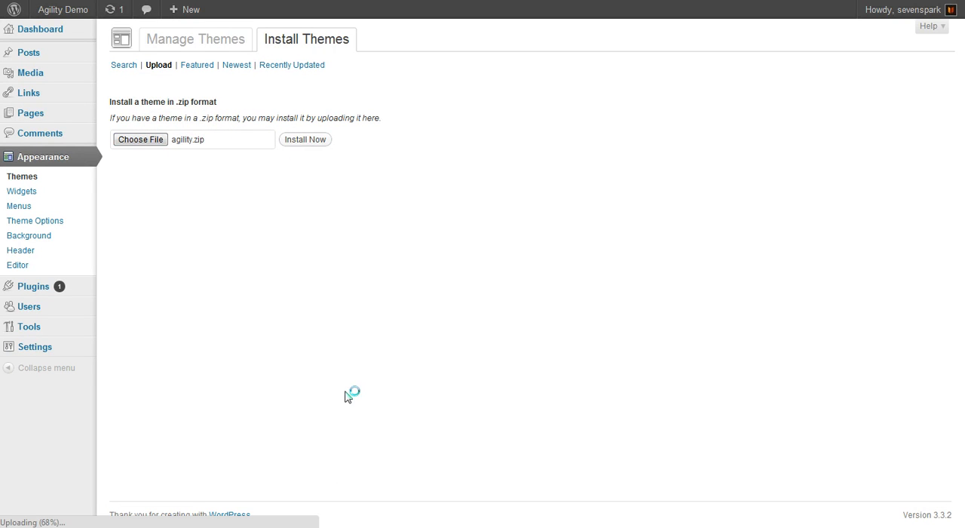
Step: Supply SSH2 credentials with hostname sevenspark and key /home/chris/.ssh/id_rsa.pub, then proceed
{"action": "left_click", "coordinate": [304, 139]}
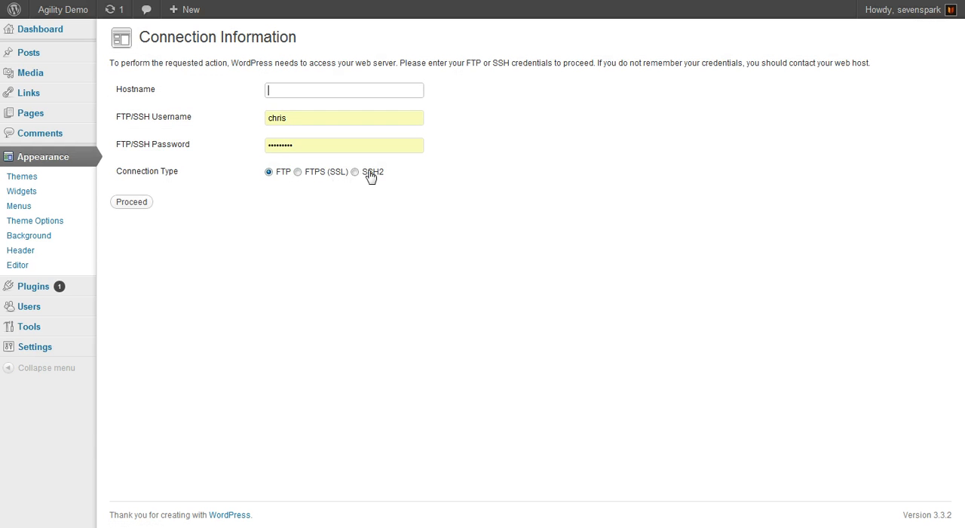
{"action": "left_click", "coordinate": [356, 172]}
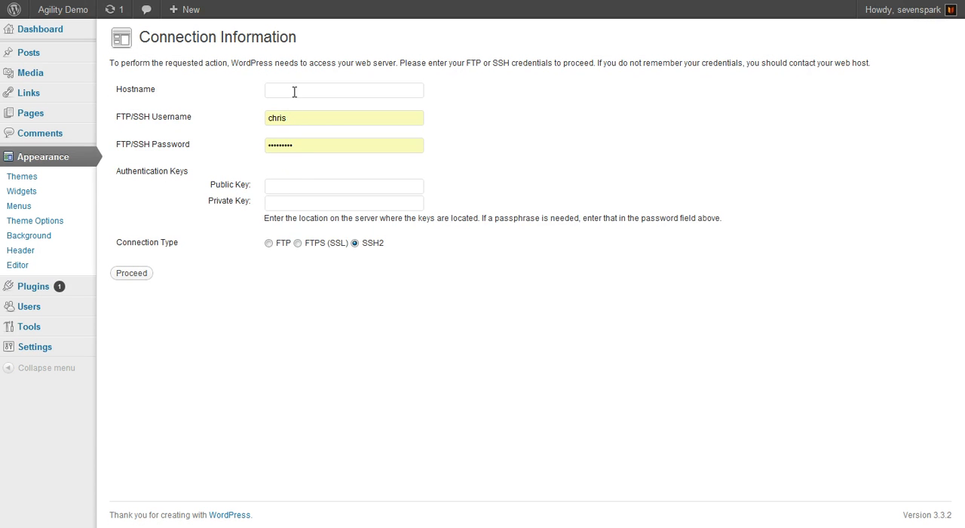
{"action": "type", "text": "sevensparklabs.com"}
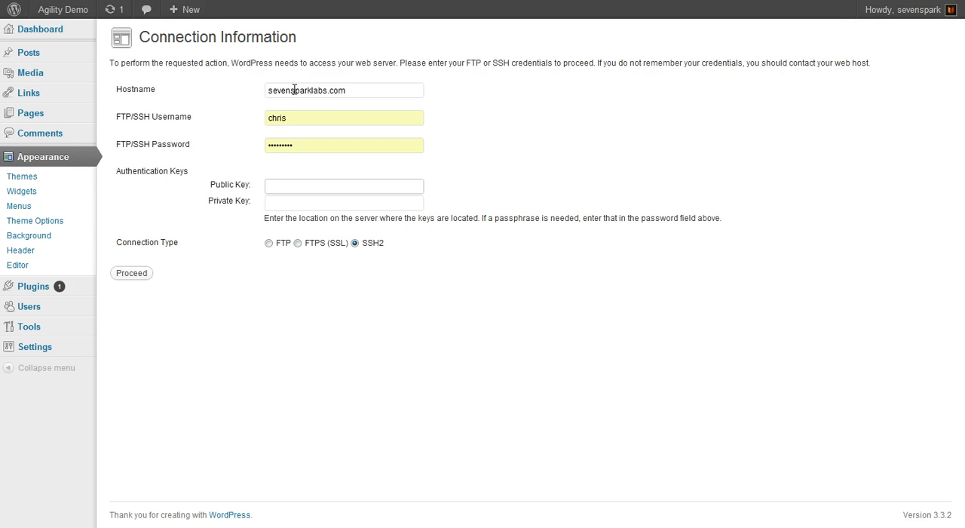
{"action": "type", "text": "/home/chris/.ssh/id_rsa.pub"}
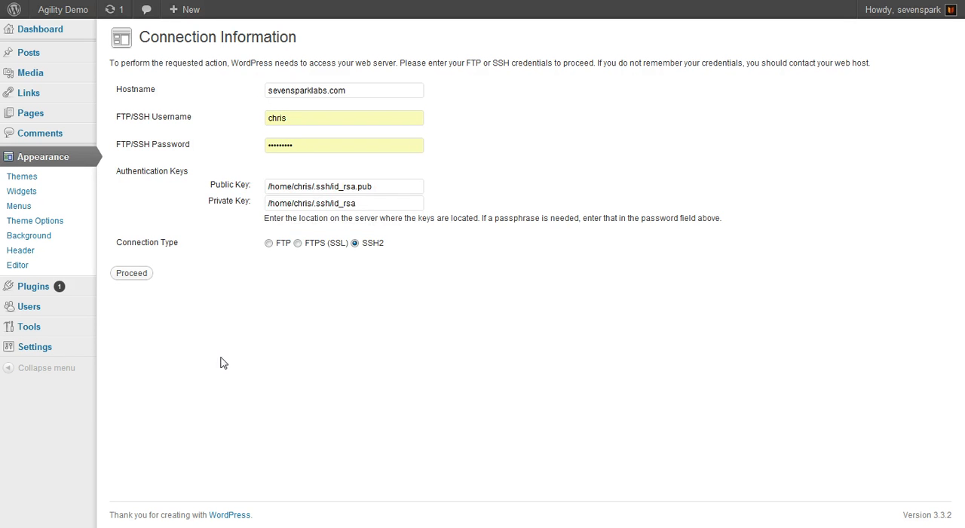
{"action": "left_click", "coordinate": [131, 271]}
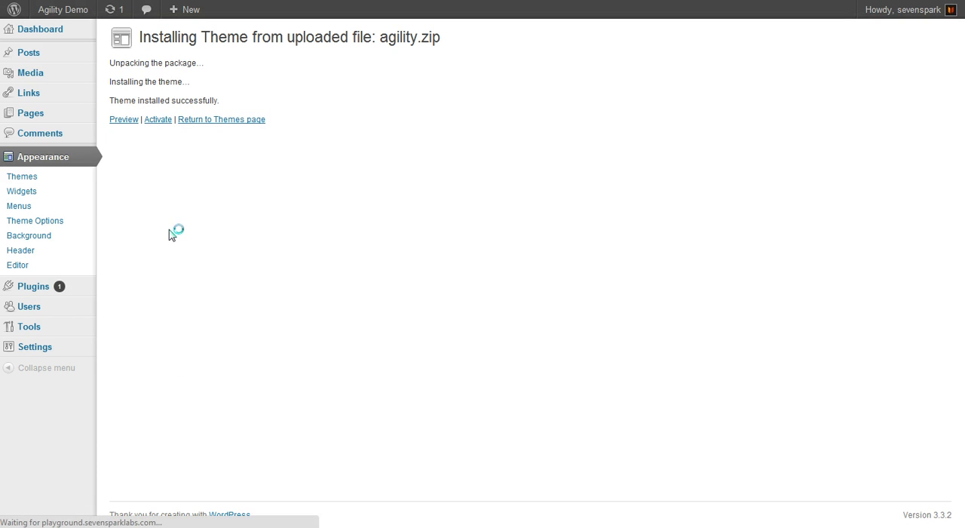
Step: Activate the Agility theme, then browse into the package's sample_data folder
{"action": "left_click", "coordinate": [123, 119]}
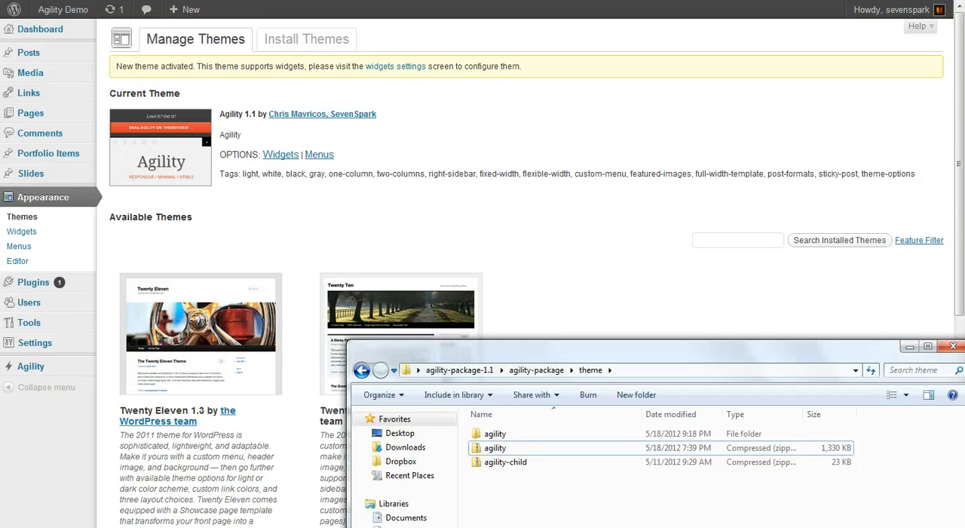
{"action": "left_click", "coordinate": [537, 371]}
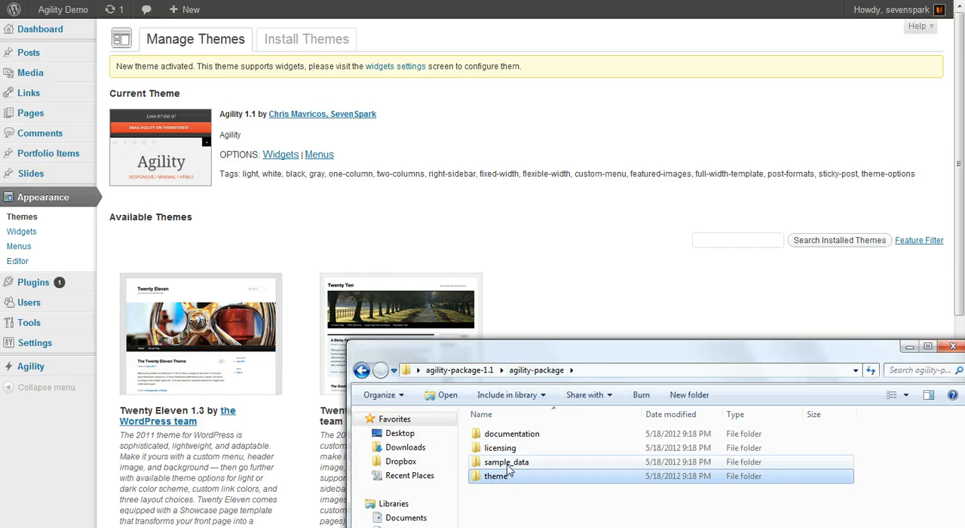
{"action": "double_click", "coordinate": [507, 461]}
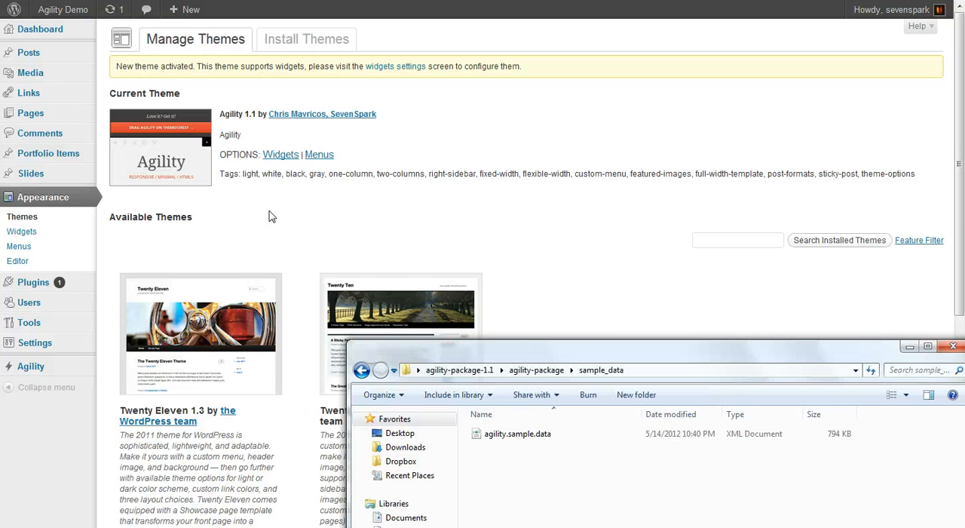
{"action": "mouse_move", "coordinate": [29, 301]}
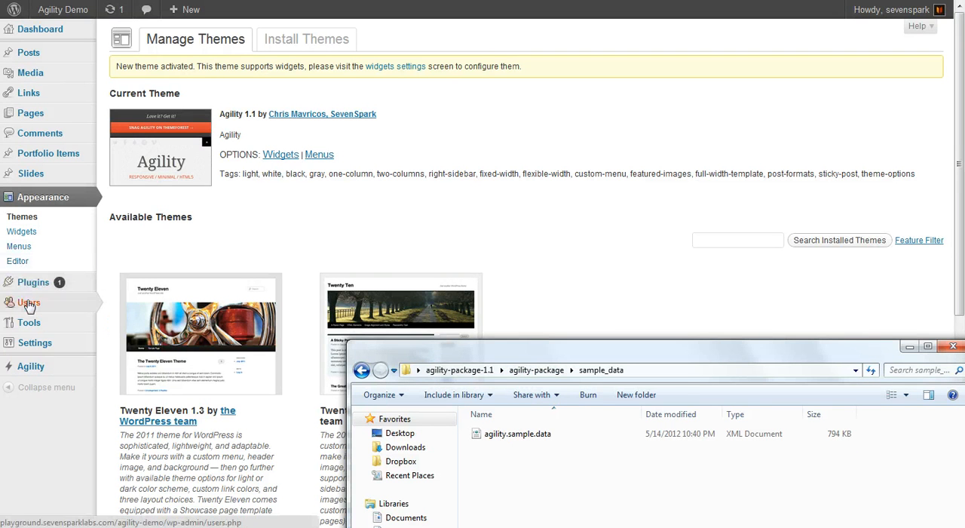
Step: Install the WordPress Importer plugin from Tools > Import using the /home/chris/.ssh/id_rsa.pub key path
{"action": "left_click", "coordinate": [18, 293]}
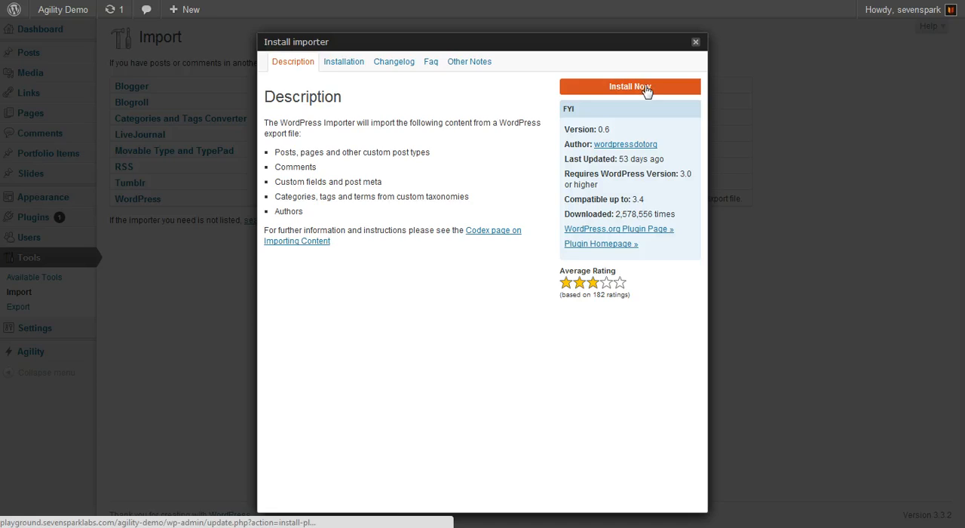
{"action": "left_click", "coordinate": [630, 86]}
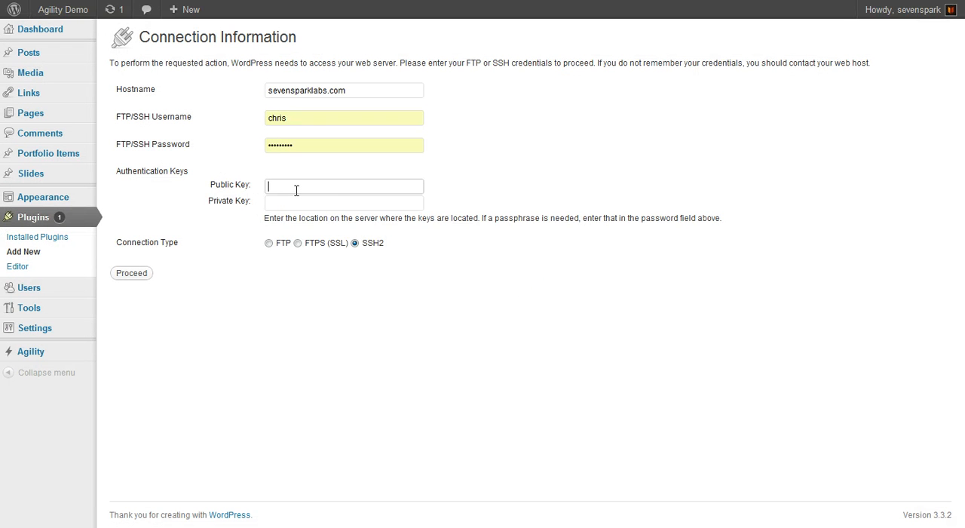
{"action": "type", "text": "/home/chris/.ssh/id_rsa.pub"}
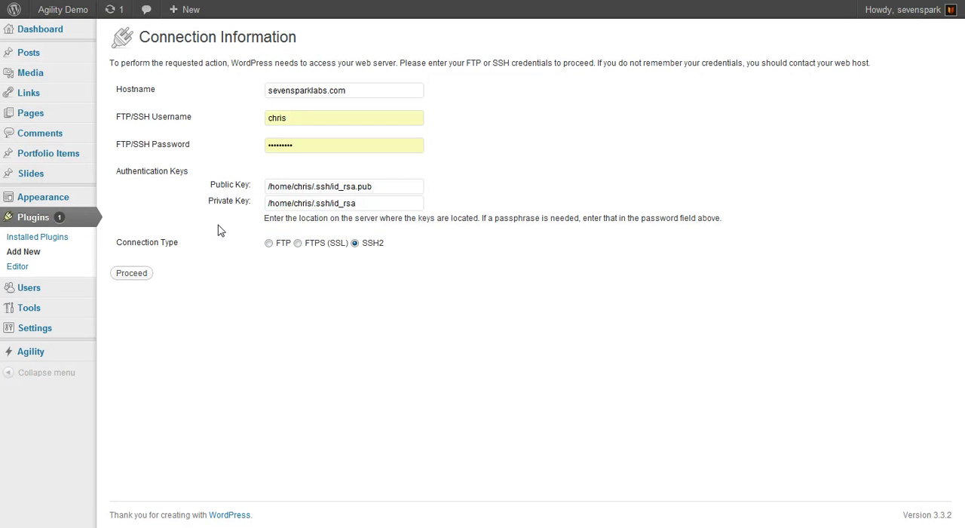
{"action": "left_click", "coordinate": [131, 273]}
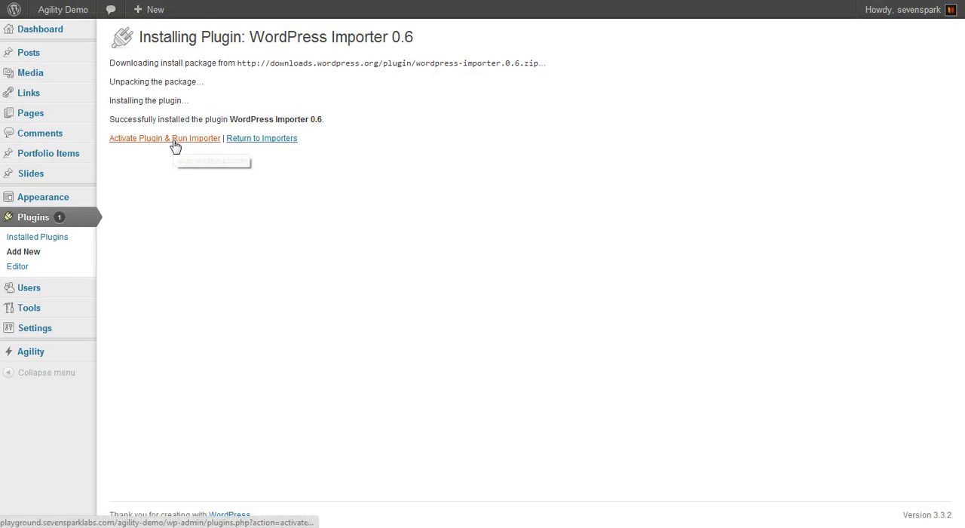
Step: Activate and run the importer, then bring up the file chooser for the WXR export file
{"action": "left_click", "coordinate": [164, 138]}
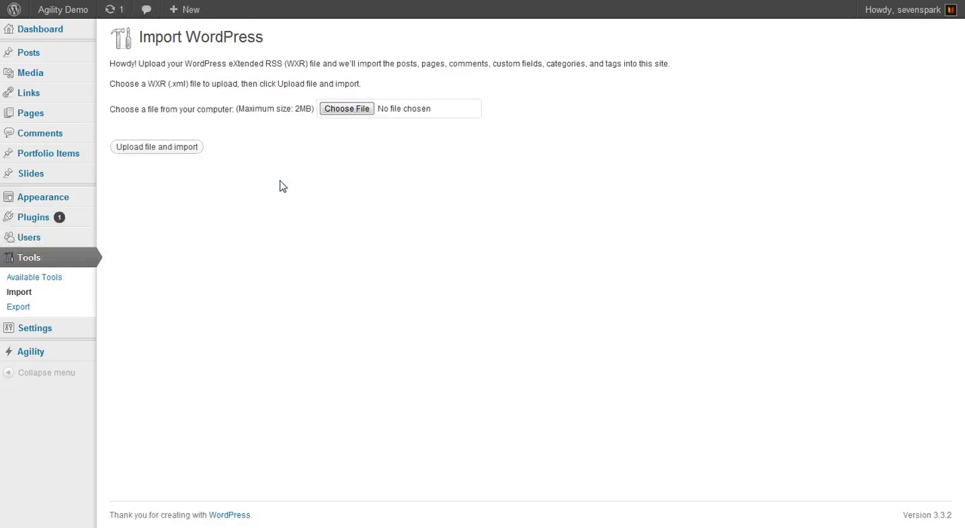
{"action": "mouse_move", "coordinate": [98, 300]}
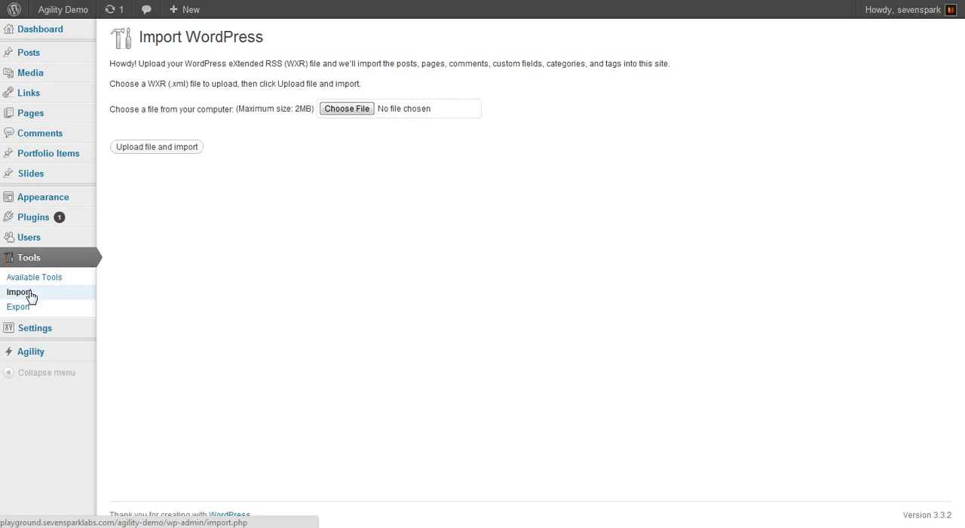
{"action": "left_click", "coordinate": [18, 293]}
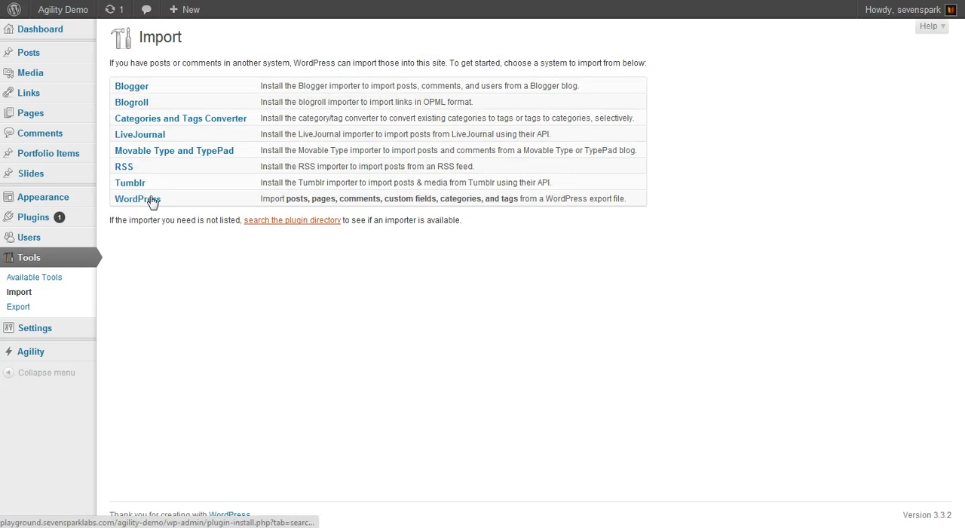
{"action": "left_click", "coordinate": [138, 198]}
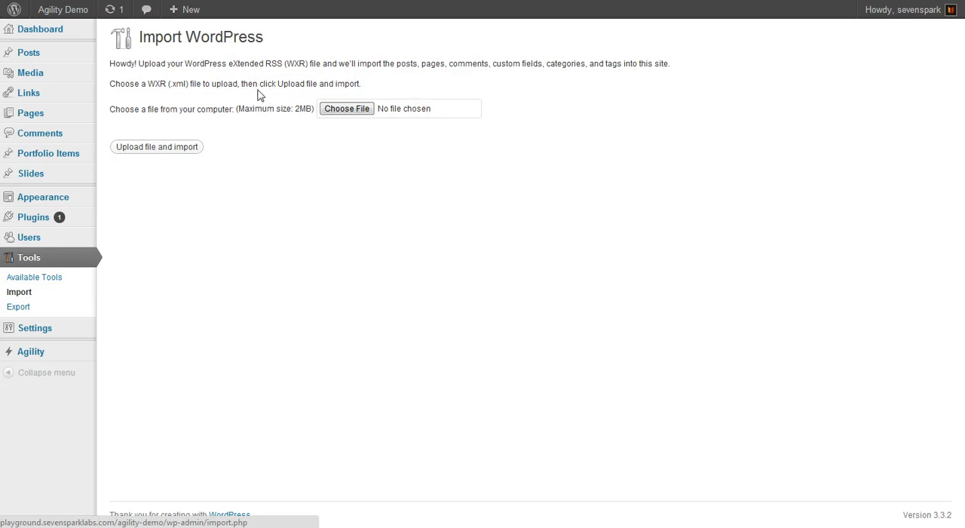
{"action": "left_click", "coordinate": [347, 108]}
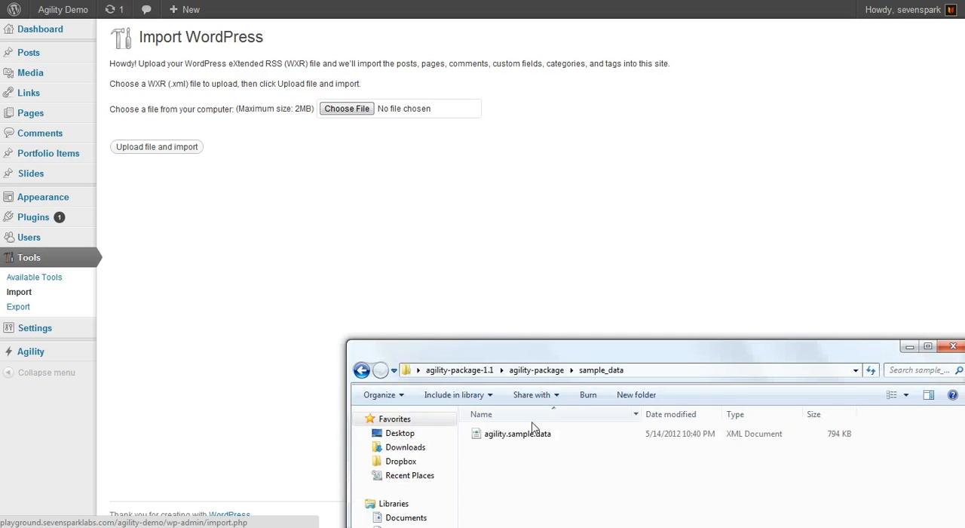
{"action": "left_click", "coordinate": [537, 370]}
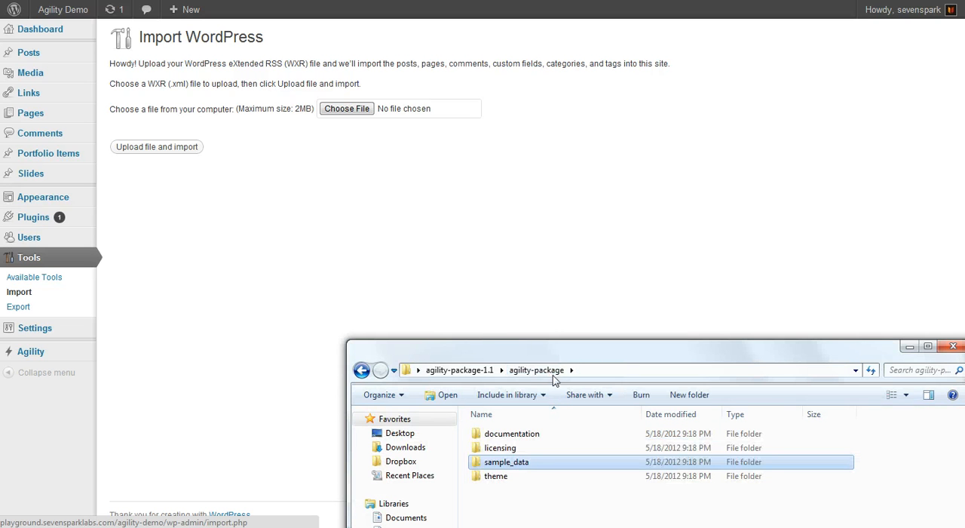
Step: Select agility.sample.data.xml from sample_data and upload it for import
{"action": "double_click", "coordinate": [507, 461]}
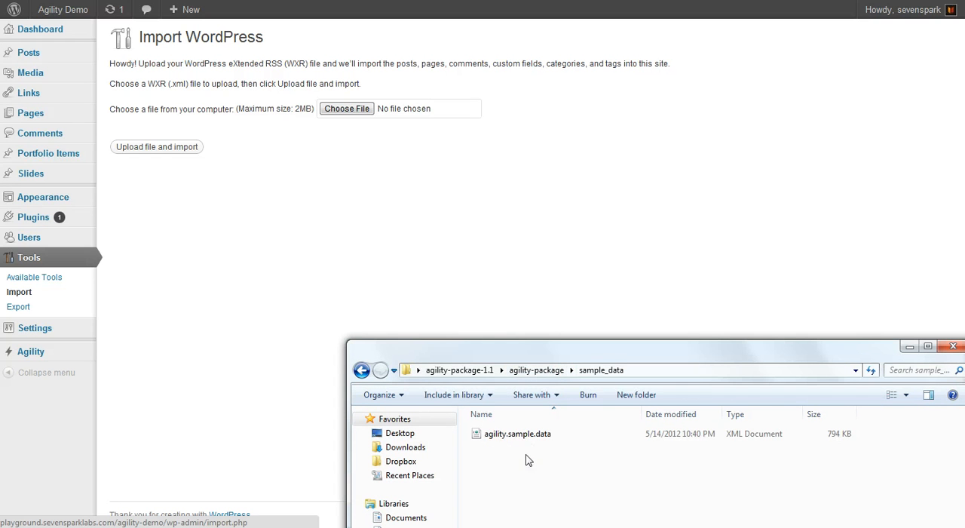
{"action": "left_click", "coordinate": [516, 434]}
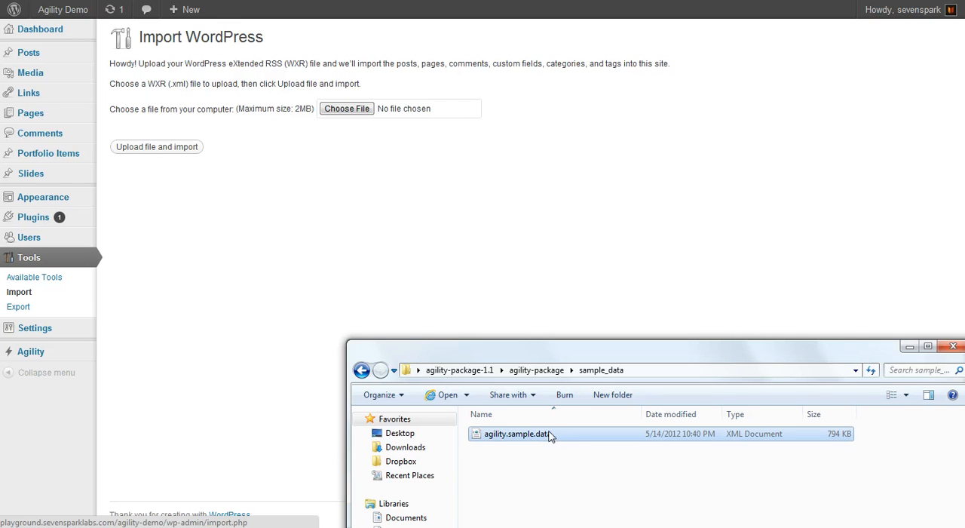
{"action": "mouse_move", "coordinate": [552, 440]}
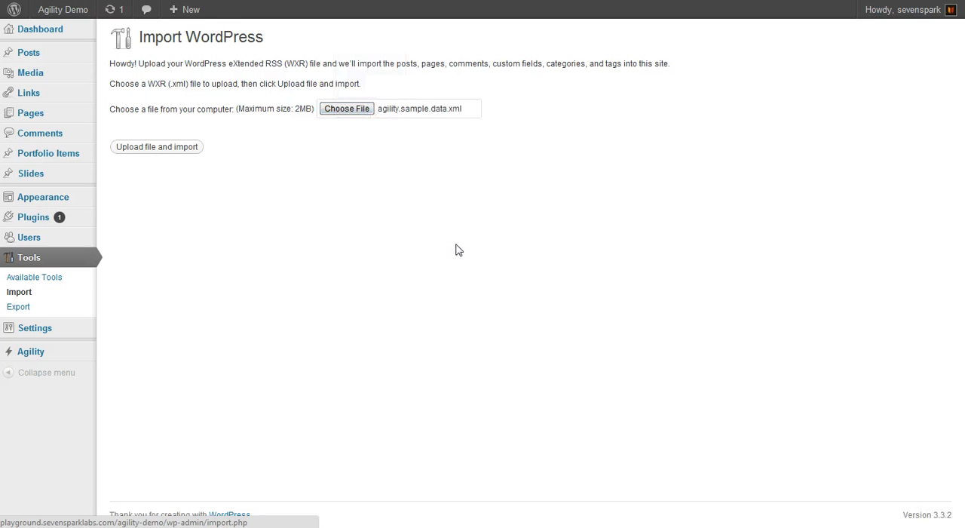
{"action": "mouse_move", "coordinate": [149, 151]}
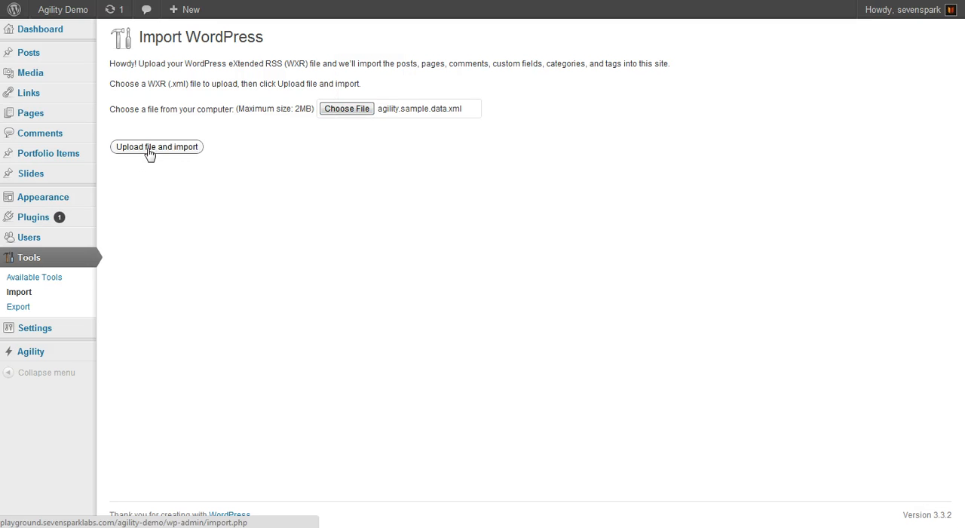
{"action": "left_click", "coordinate": [156, 147]}
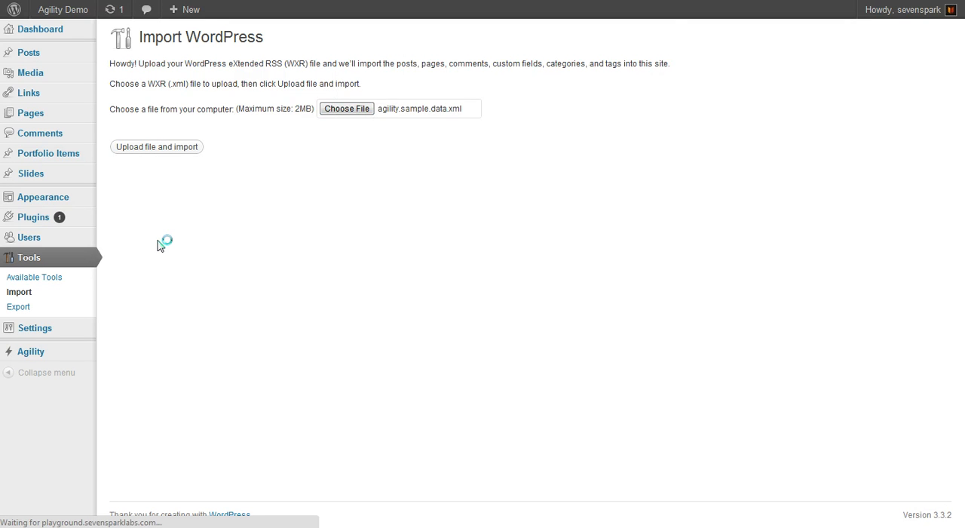
{"action": "left_click", "coordinate": [157, 146]}
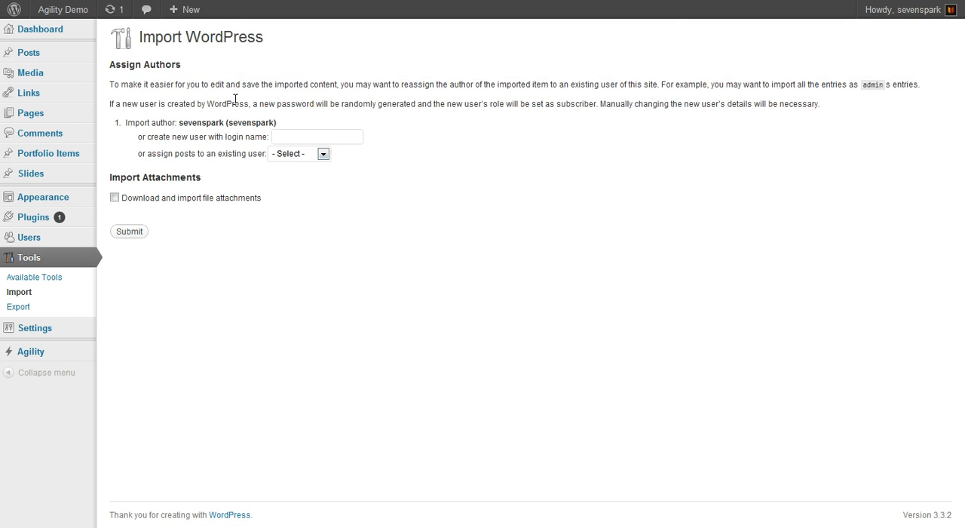
Step: Assign imported posts to the existing user, enable attachment downloads, submit the import and view the blog
{"action": "left_click", "coordinate": [298, 153]}
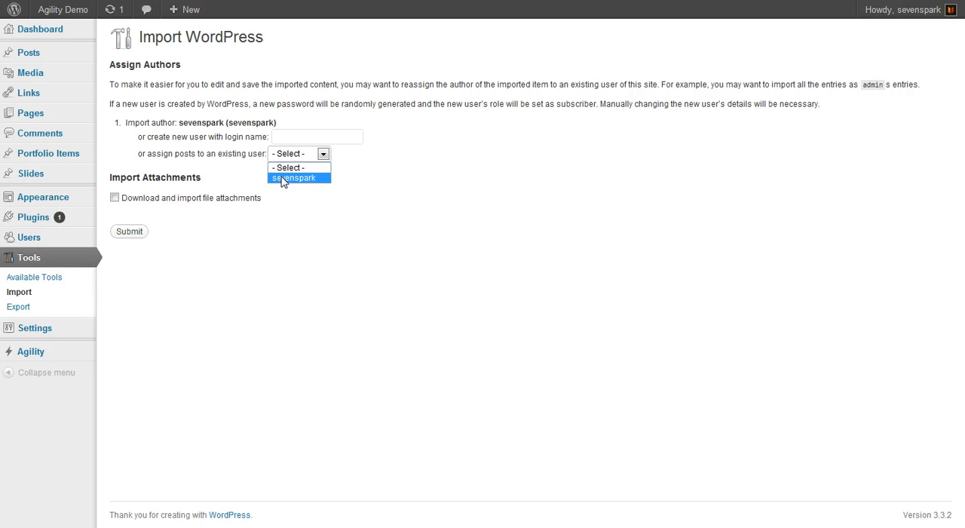
{"action": "left_click", "coordinate": [292, 177]}
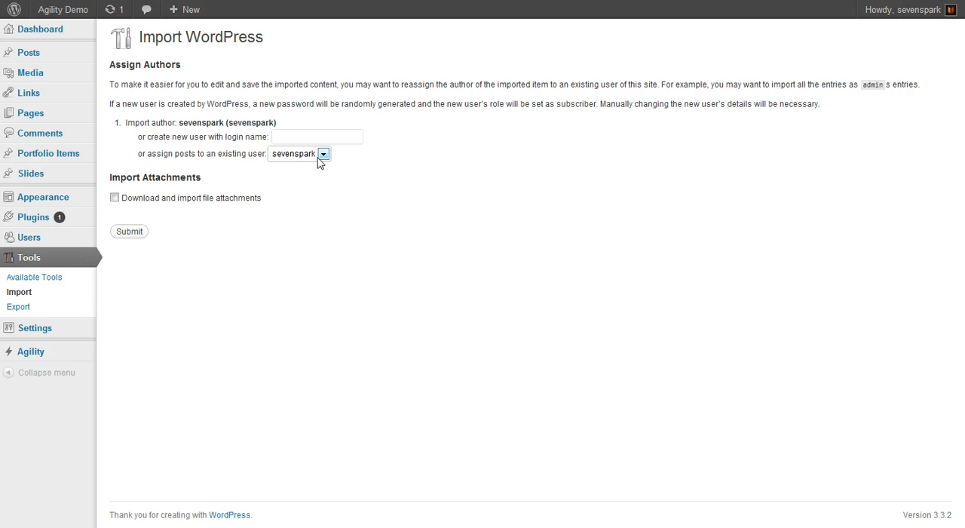
{"action": "mouse_move", "coordinate": [309, 163]}
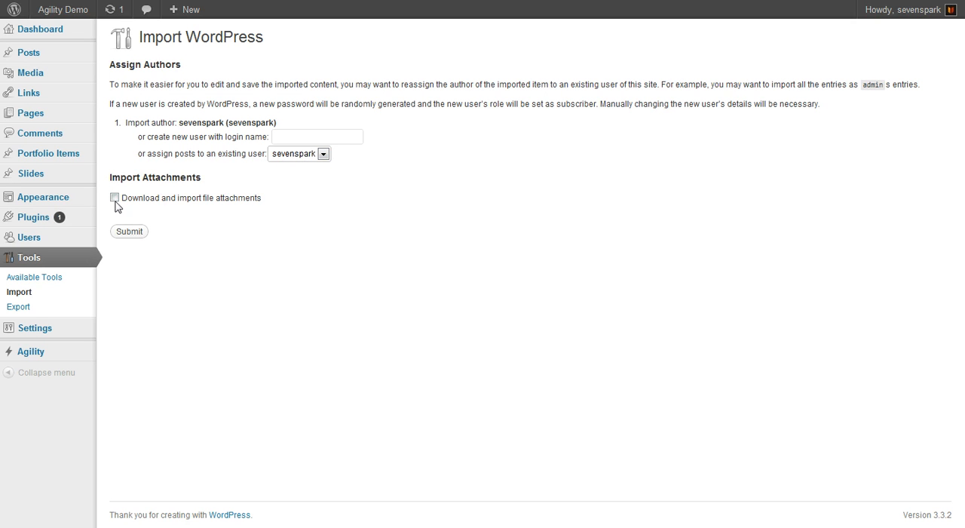
{"action": "left_click", "coordinate": [113, 196]}
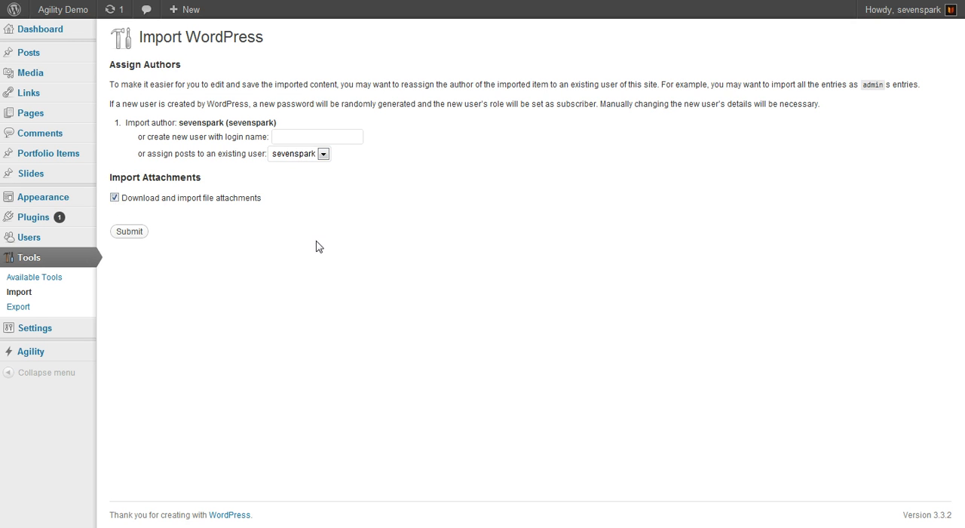
{"action": "mouse_move", "coordinate": [341, 286]}
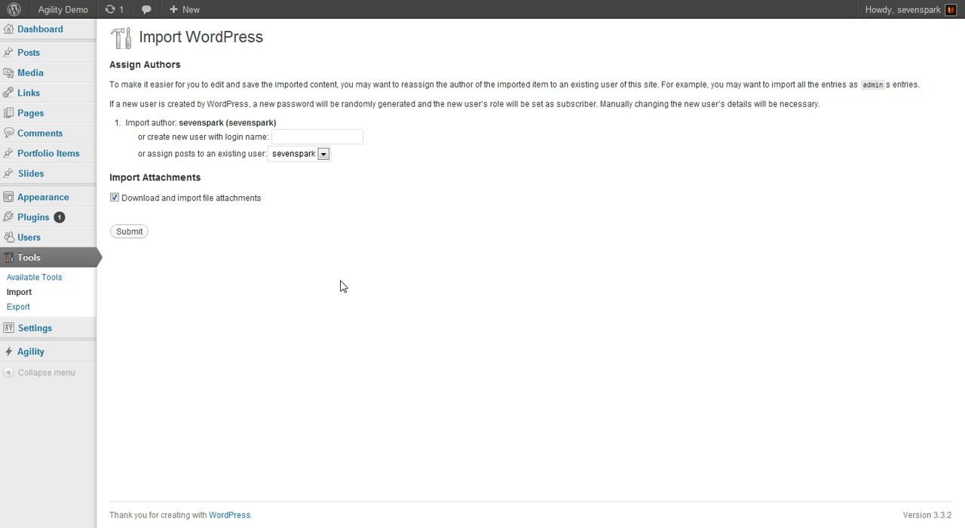
{"action": "mouse_move", "coordinate": [335, 292]}
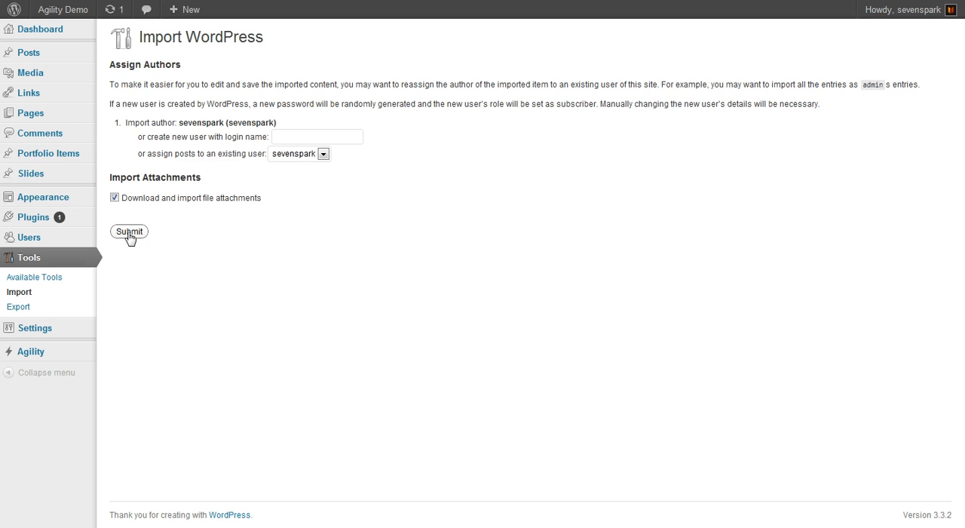
{"action": "left_click", "coordinate": [130, 230]}
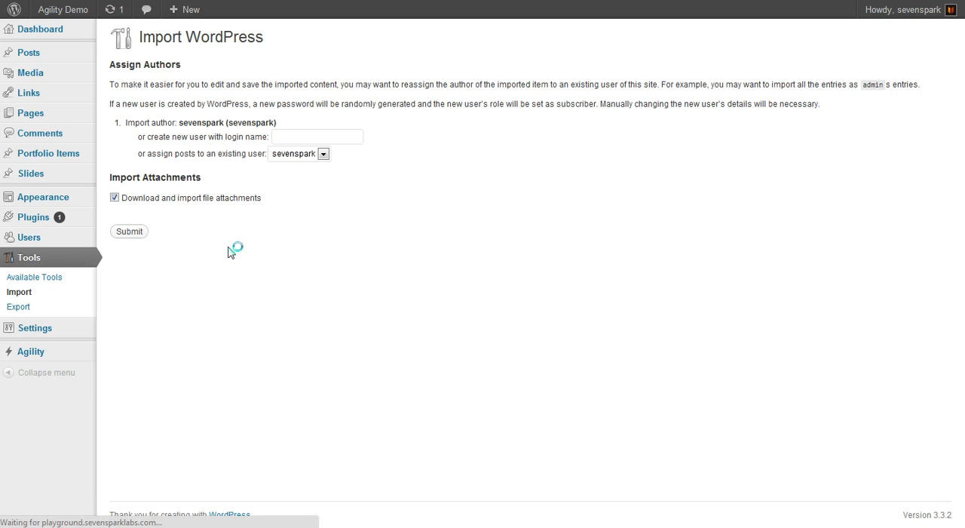
{"action": "mouse_move", "coordinate": [283, 256]}
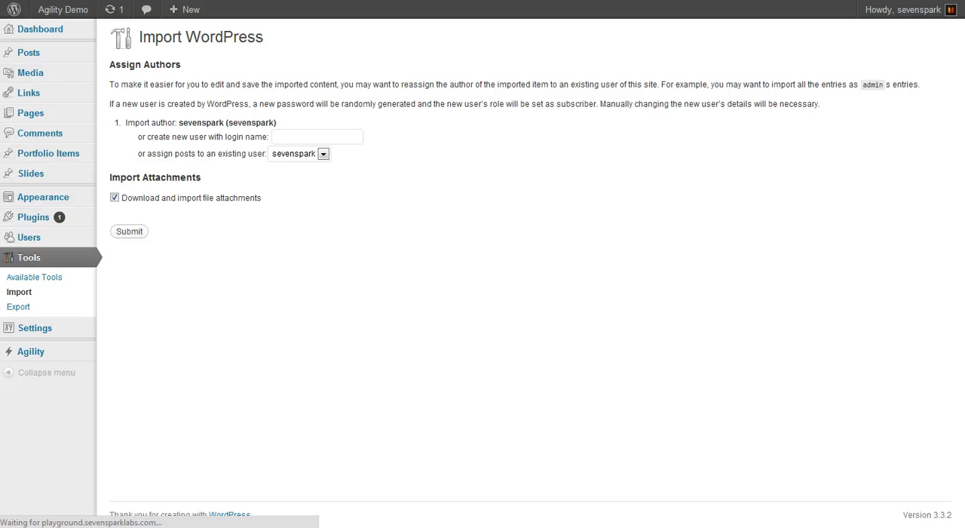
{"action": "left_click", "coordinate": [128, 230]}
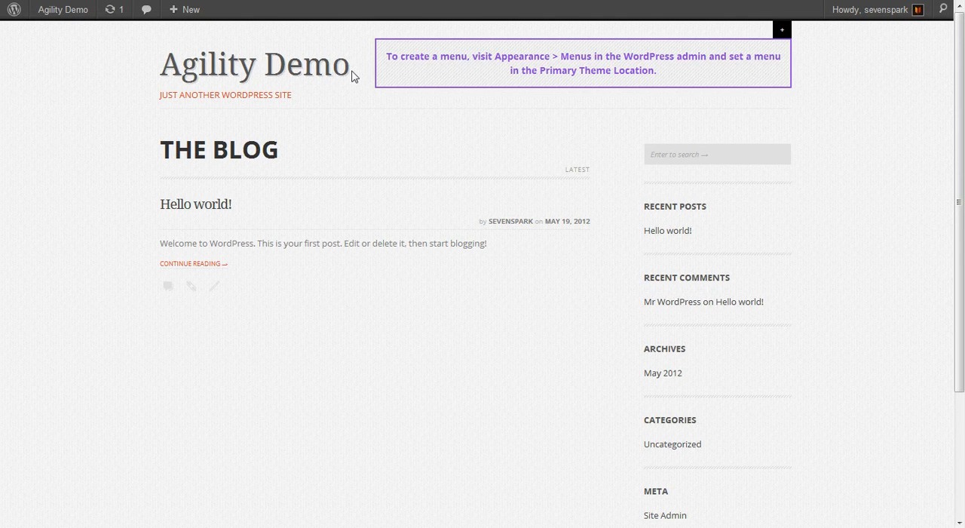
{"action": "mouse_move", "coordinate": [377, 304]}
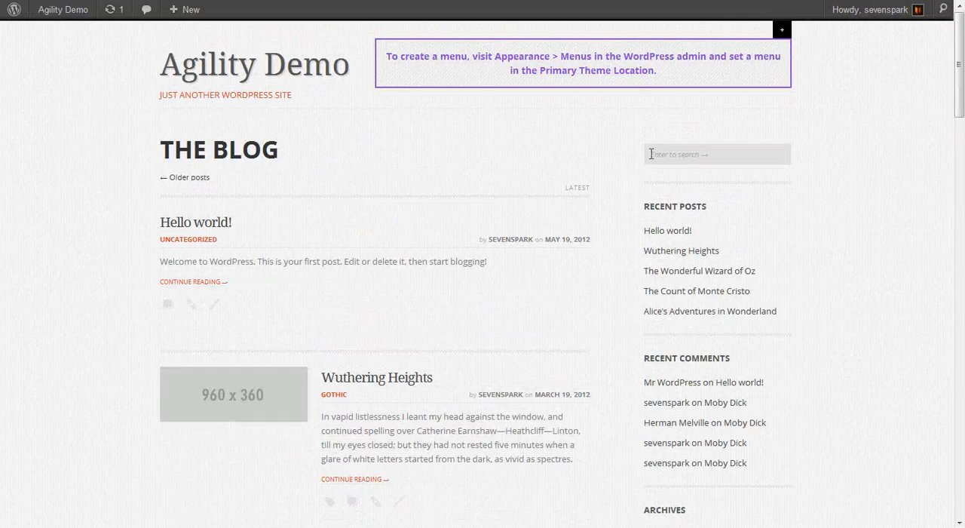
{"action": "mouse_move", "coordinate": [70, 452]}
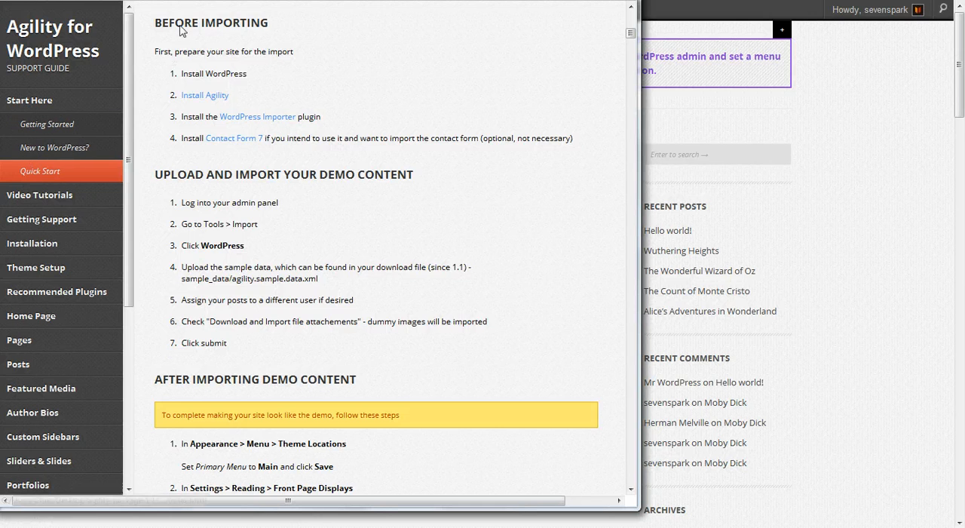
Step: Scroll the Quick Start guide down to the After Importing Demo Content section
{"action": "scroll", "scroll_direction": "down", "scroll_amount": 3}
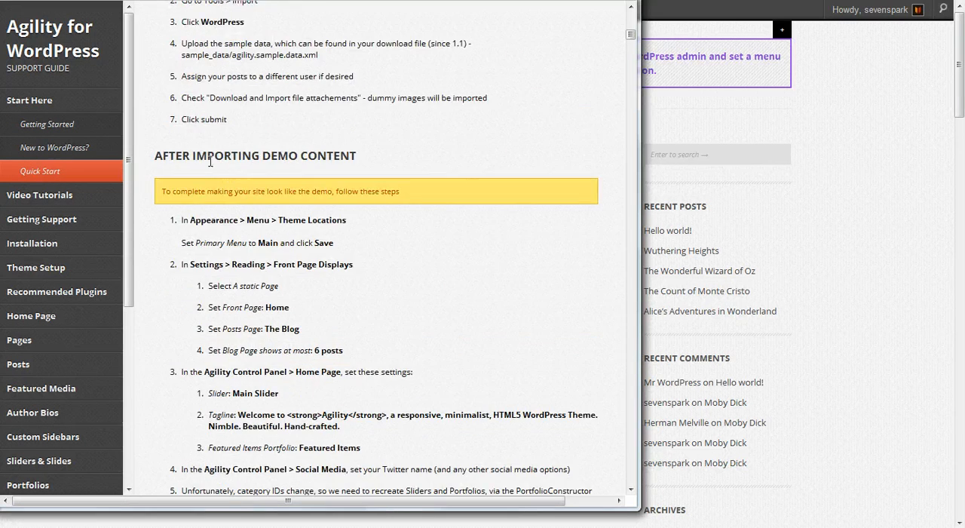
{"action": "scroll", "scroll_direction": "down", "scroll_amount": 3}
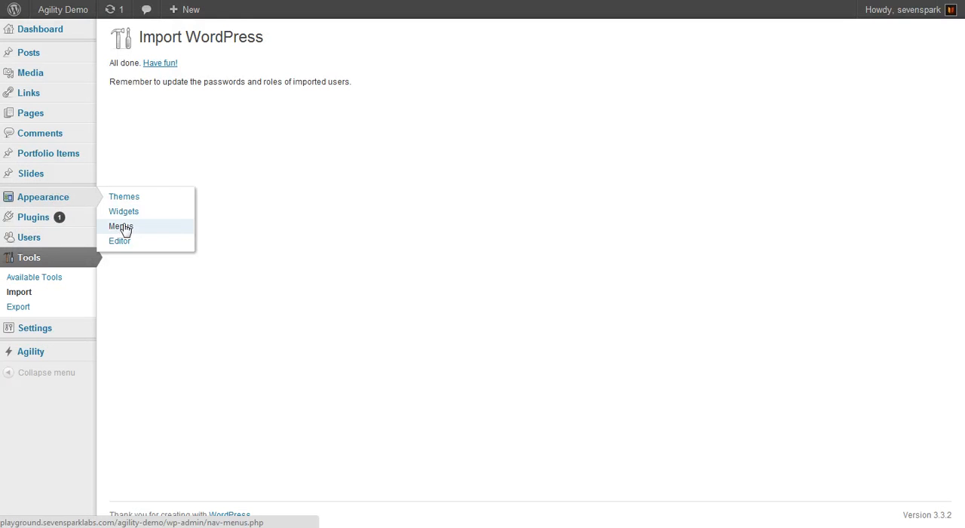
Step: In Reading settings, set static front page Home and posts page The Blog with 6 posts, and save
{"action": "left_click", "coordinate": [121, 226]}
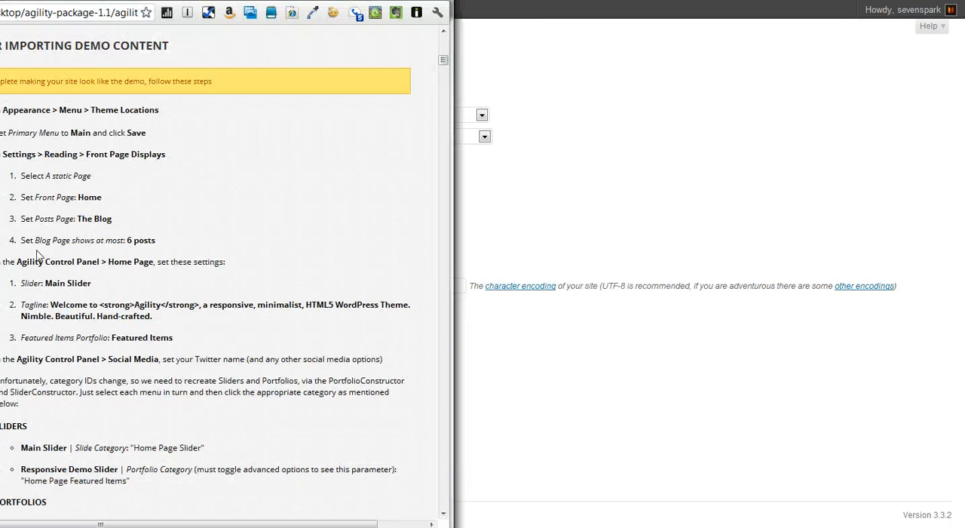
{"action": "mouse_move", "coordinate": [188, 254]}
{"action": "type", "text": "6"}
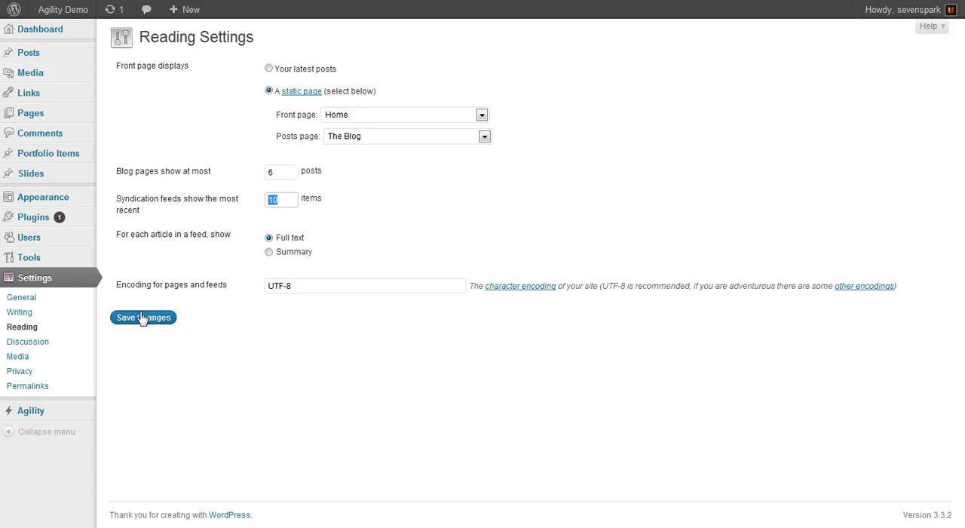
{"action": "left_click", "coordinate": [143, 317]}
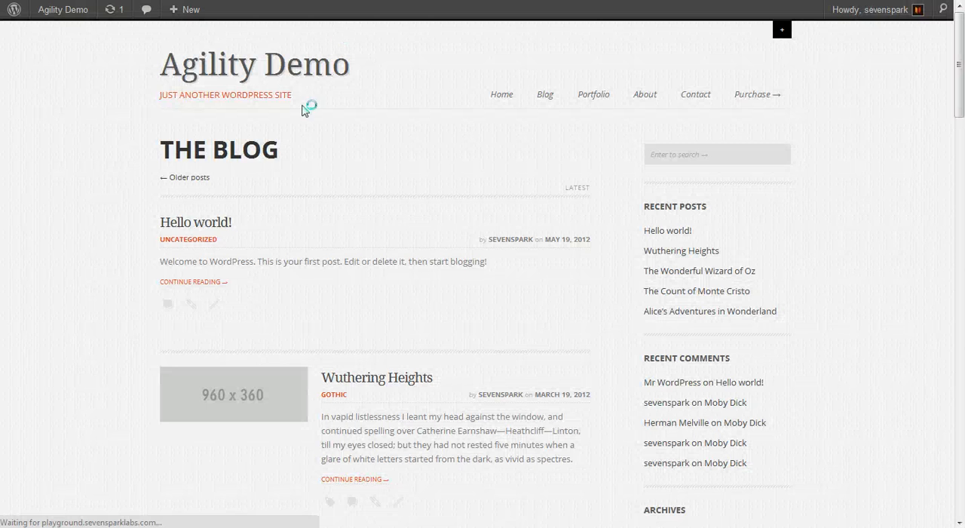
Step: View the new static Home front page and advance its slider to the next slide
{"action": "left_click", "coordinate": [501, 94]}
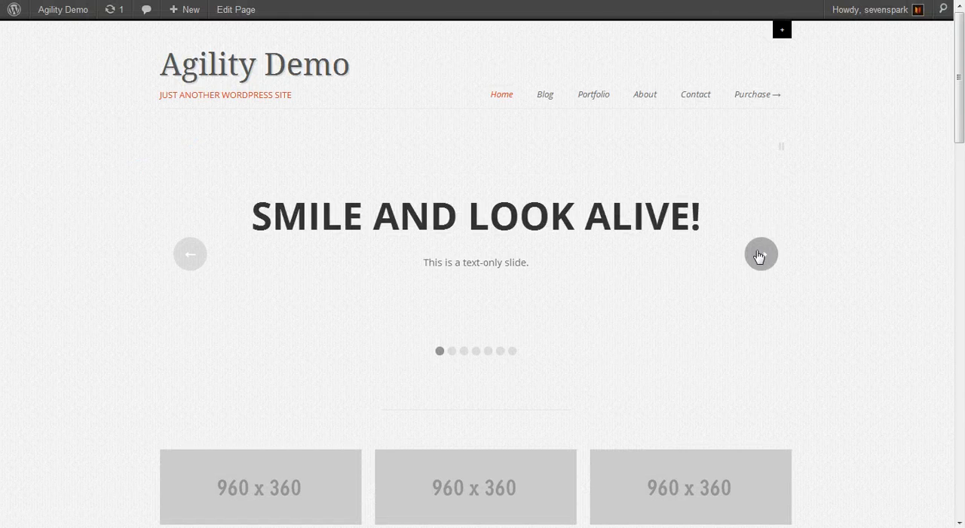
{"action": "left_click", "coordinate": [759, 253]}
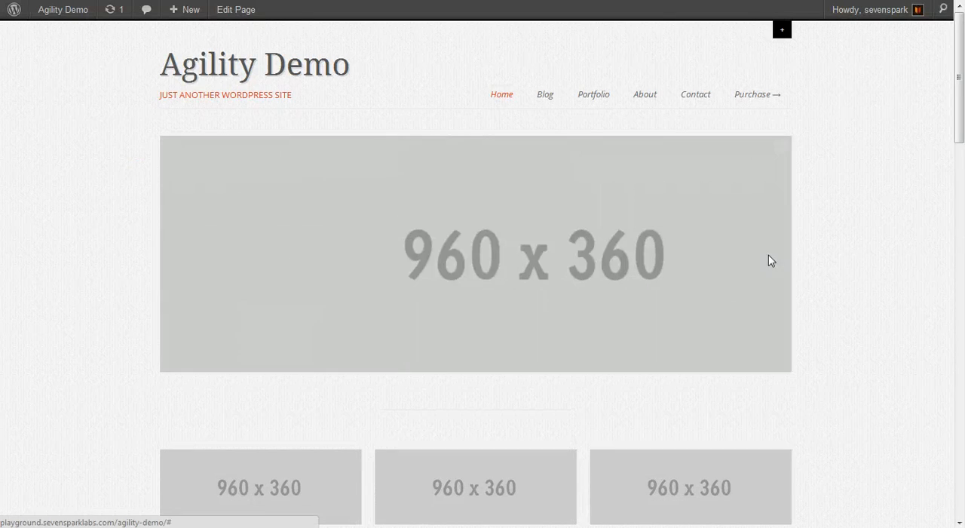
{"action": "scroll", "scroll_direction": "down", "scroll_amount": 3}
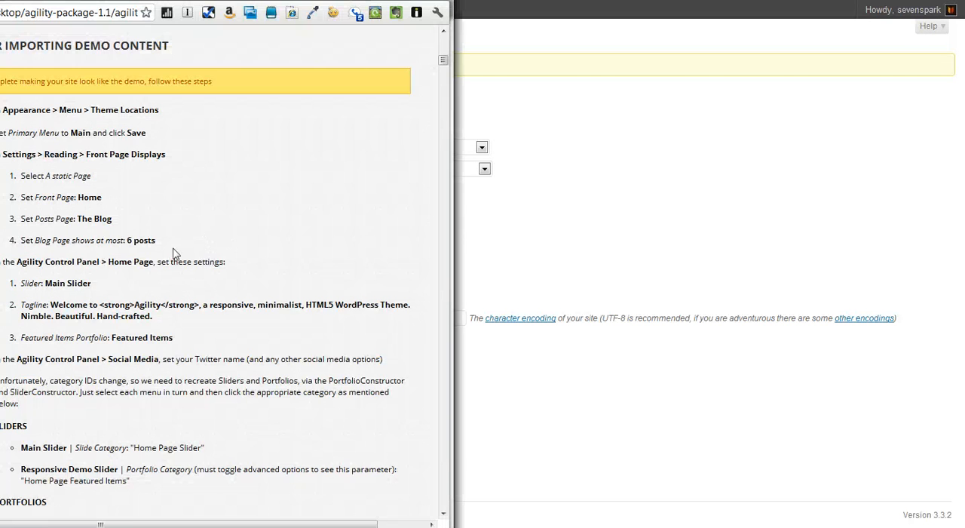
Step: Show the Home Page settings in the Agility control panel with slider, tagline and featured items at defaults
{"action": "scroll", "scroll_direction": "down", "scroll_amount": 3}
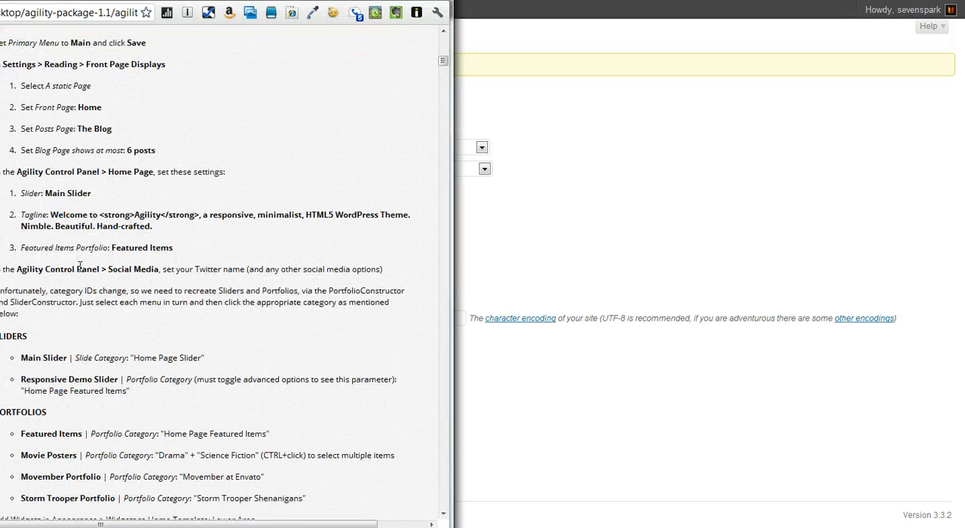
{"action": "scroll", "scroll_direction": "down", "scroll_amount": 3}
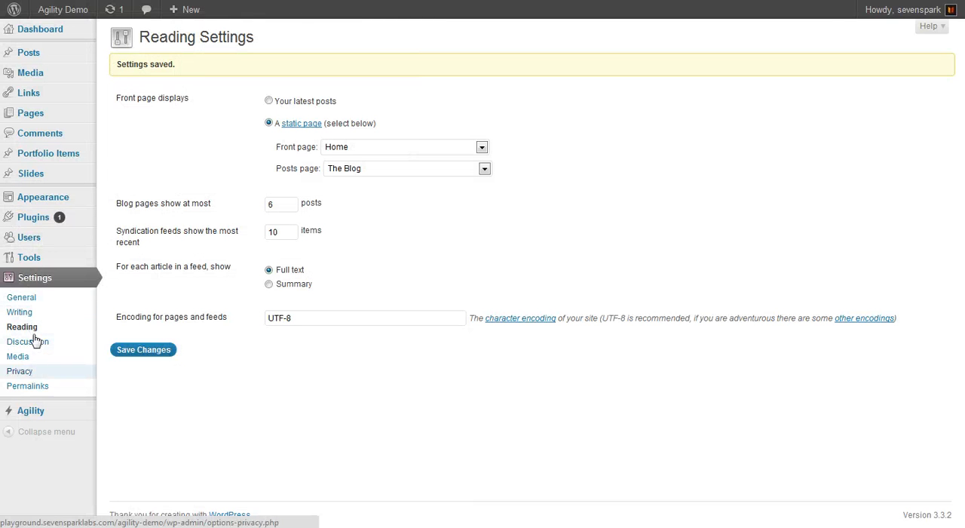
{"action": "mouse_move", "coordinate": [42, 196]}
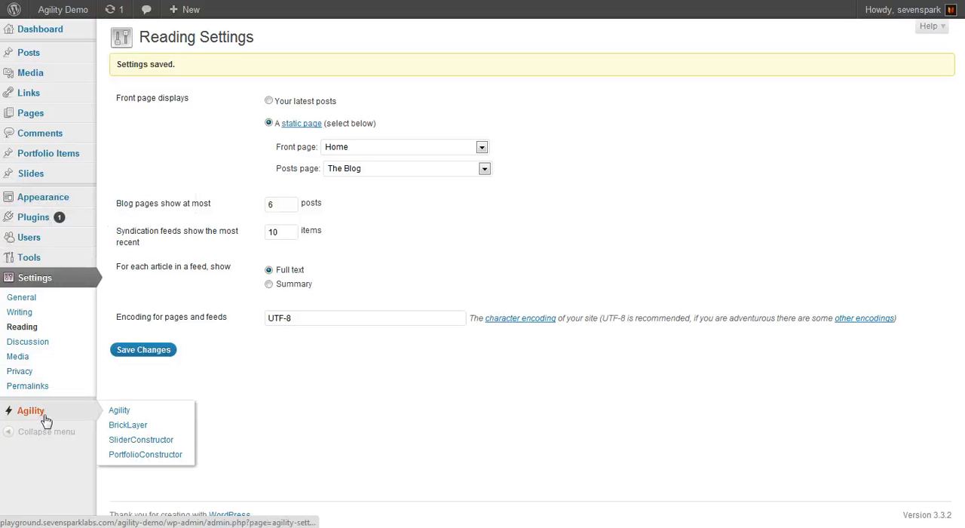
{"action": "mouse_move", "coordinate": [58, 417]}
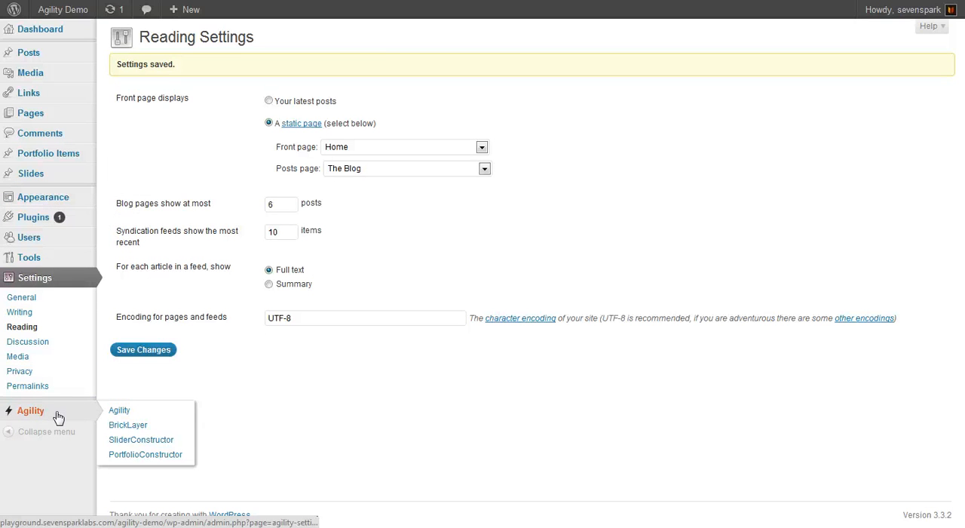
{"action": "left_click", "coordinate": [118, 410]}
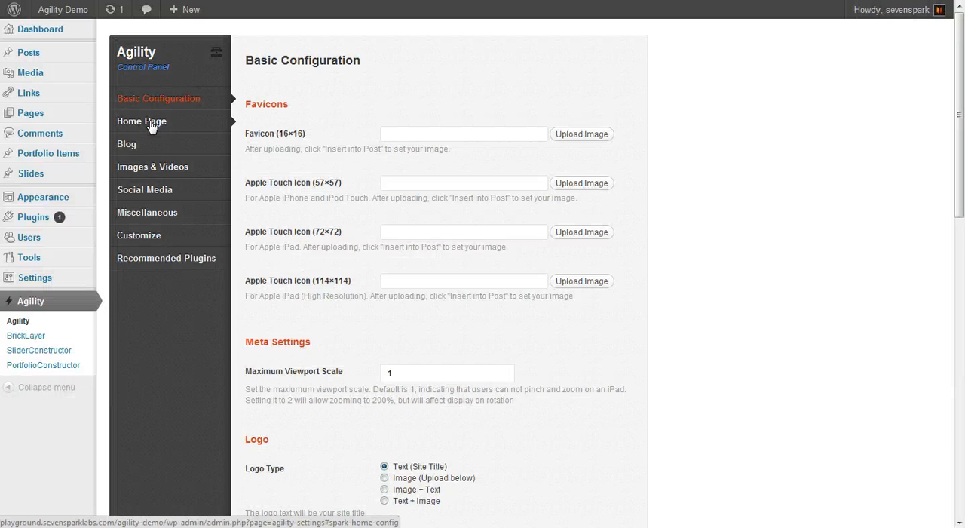
{"action": "left_click", "coordinate": [142, 120]}
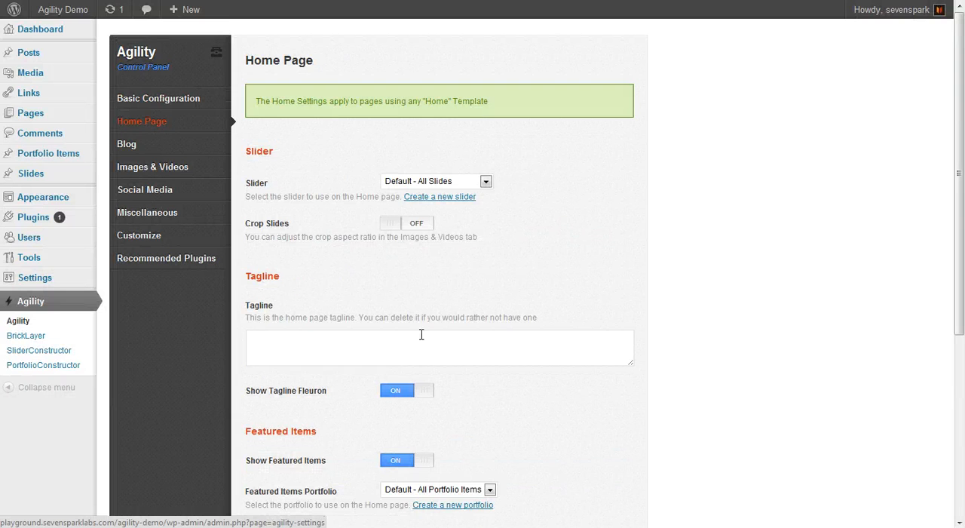